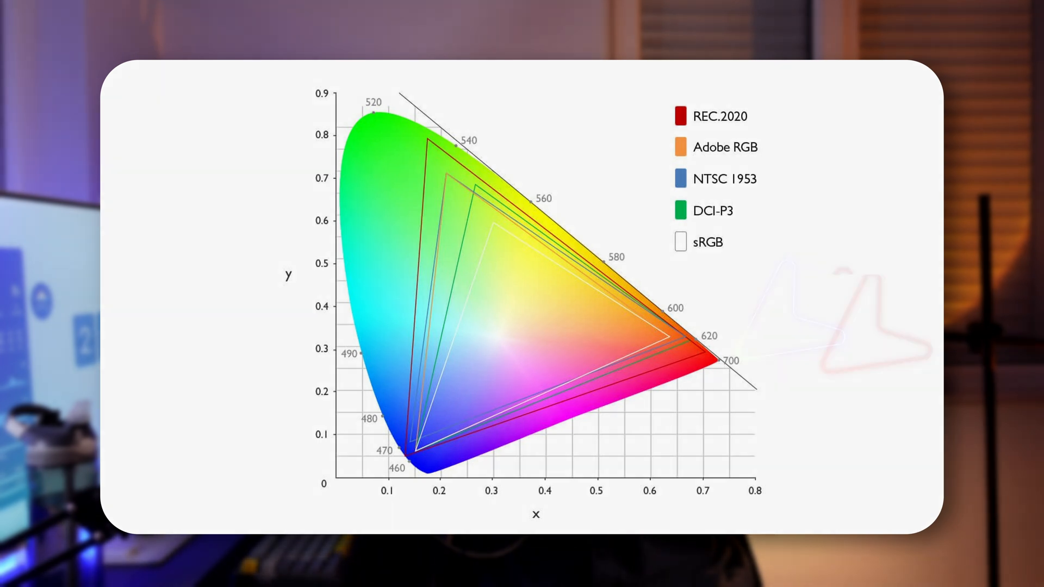
Step: Scroll the Galaxy S22 review down to its display section
scroll("down", 3)
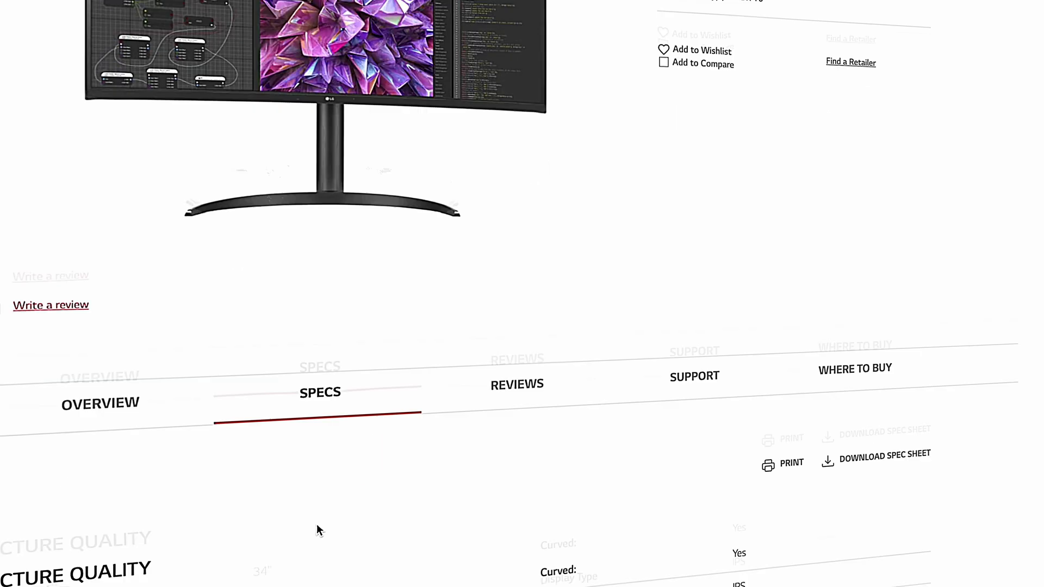
scroll("down", 3)
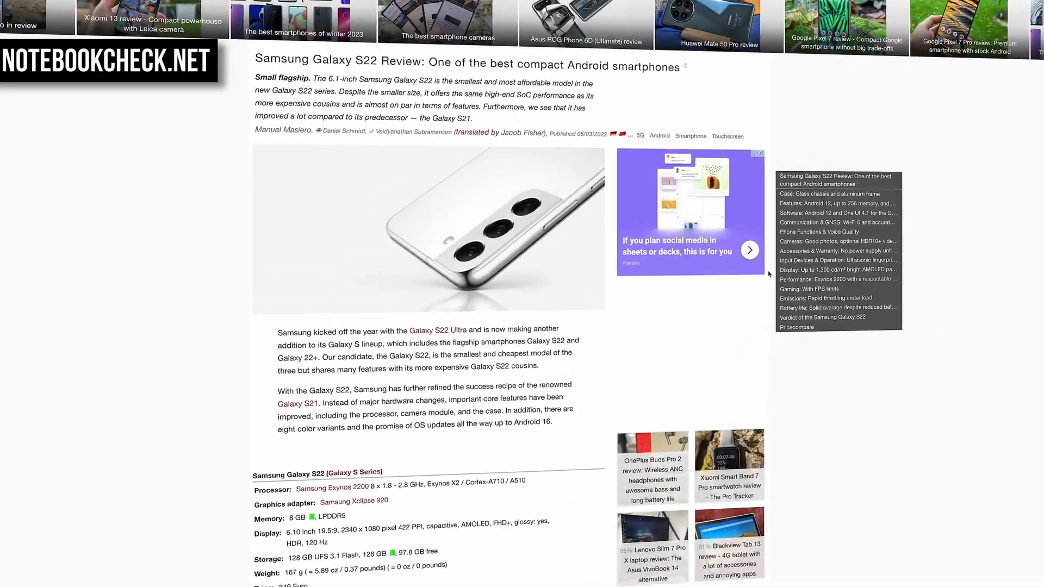
scroll("down", 3)
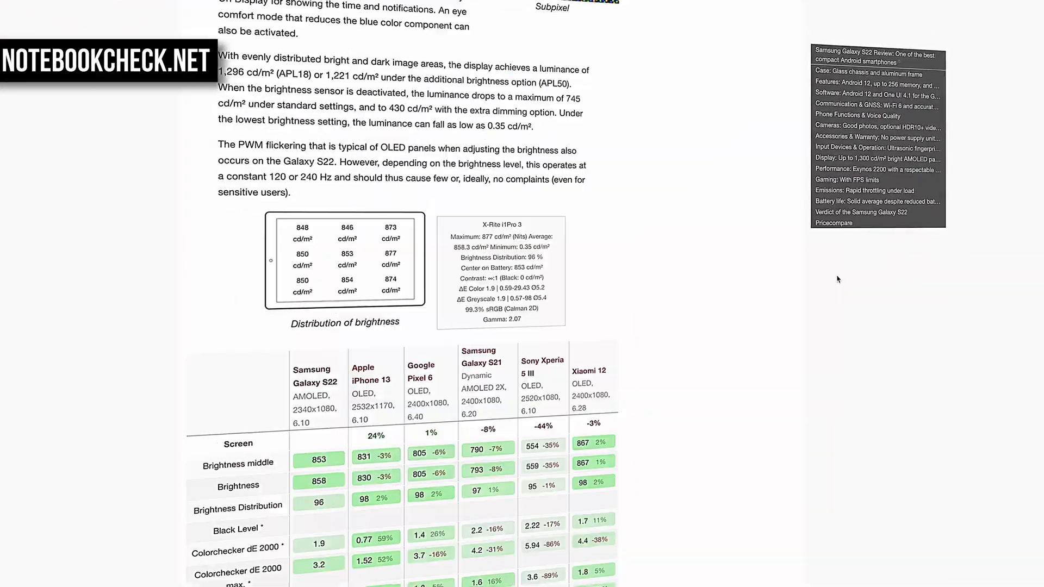
scroll("down", 3)
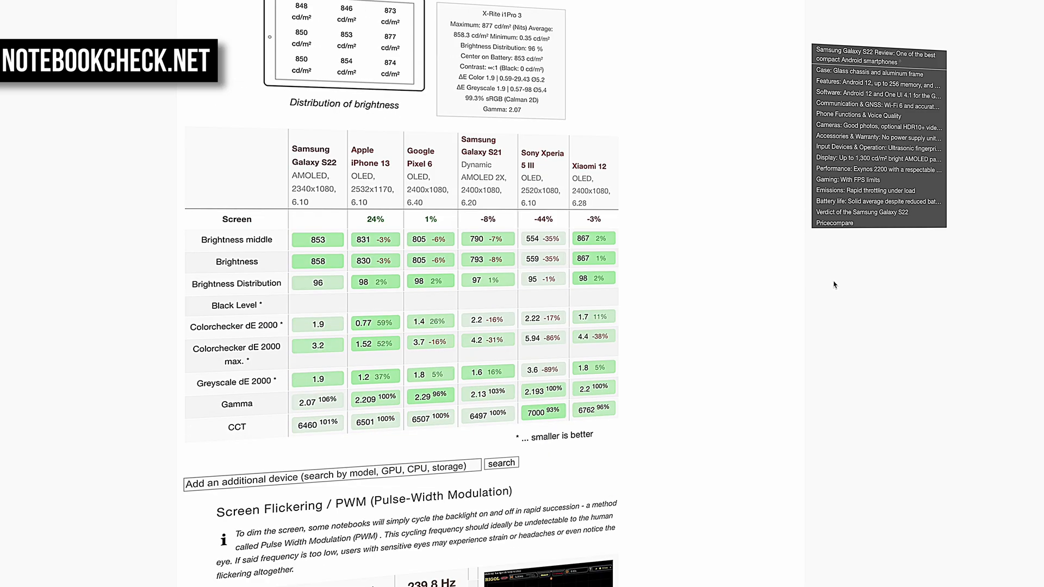
scroll("down", 3)
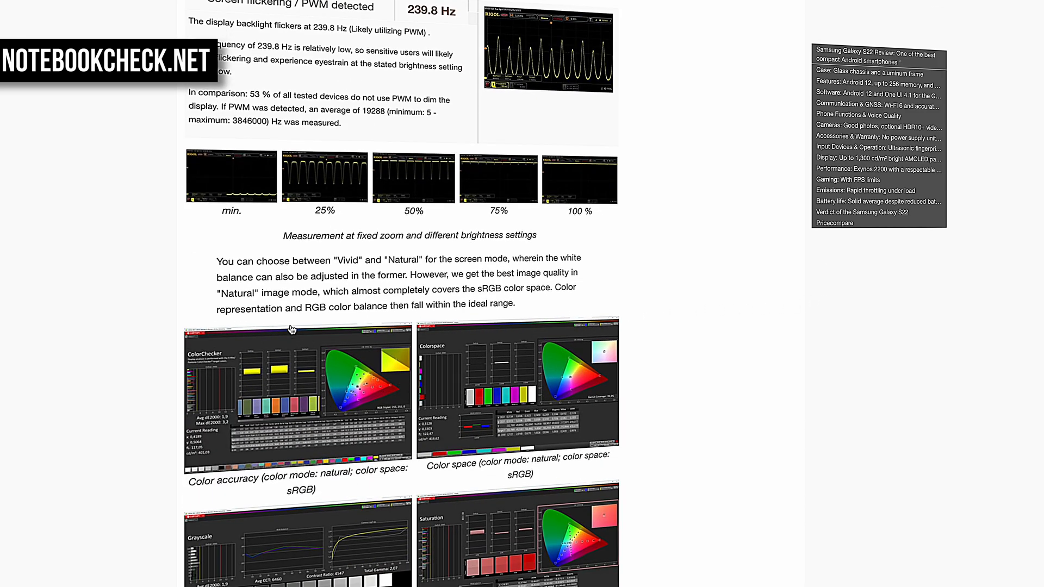
Step: Highlight the sentence about choosing Vivid or Natural screen mode through the white balance mention
double_click(223, 259)
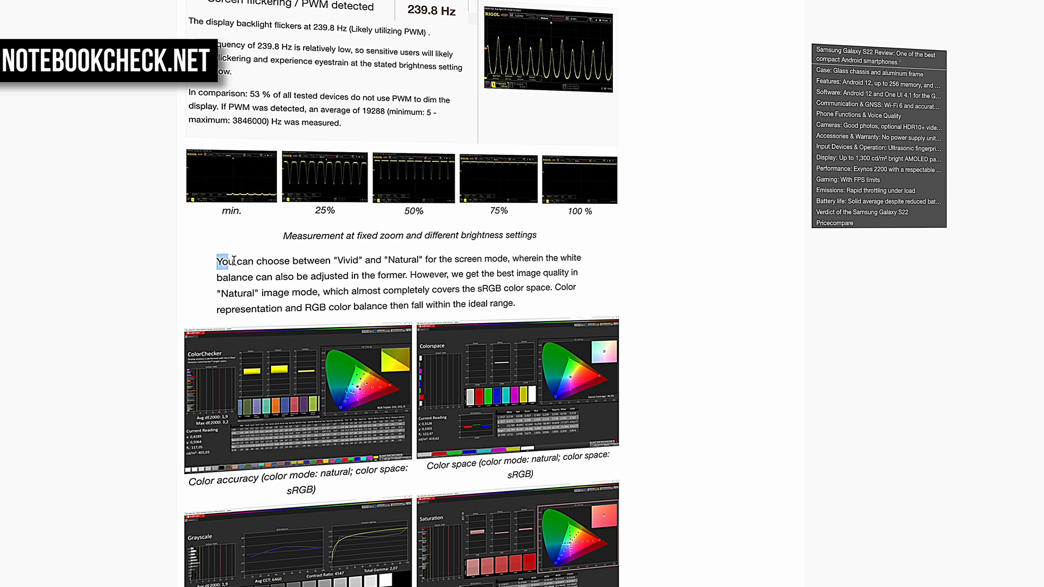
left_click_drag(217, 259, 479, 259)
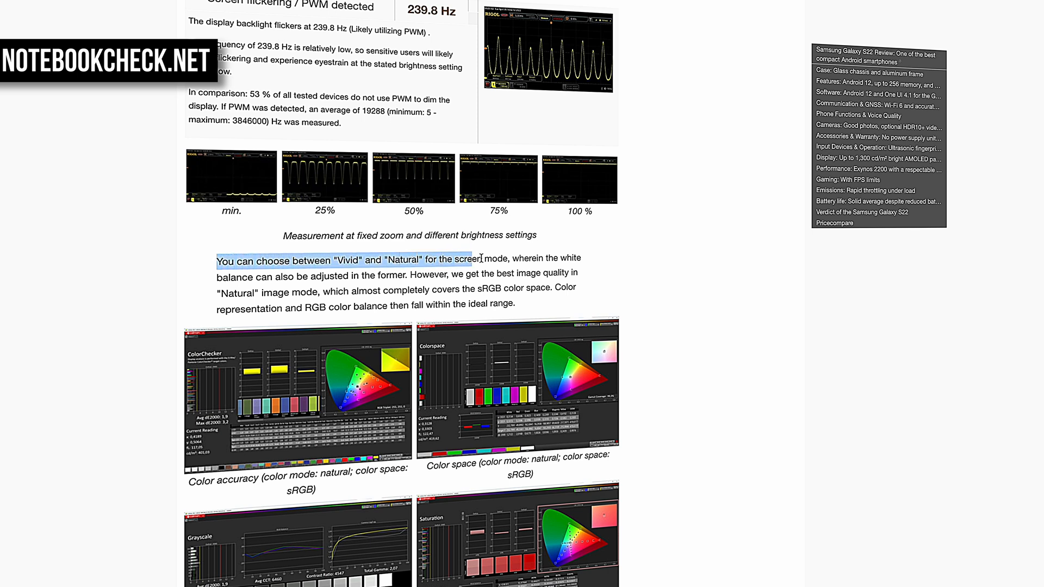
left_click_drag(479, 258, 584, 259)
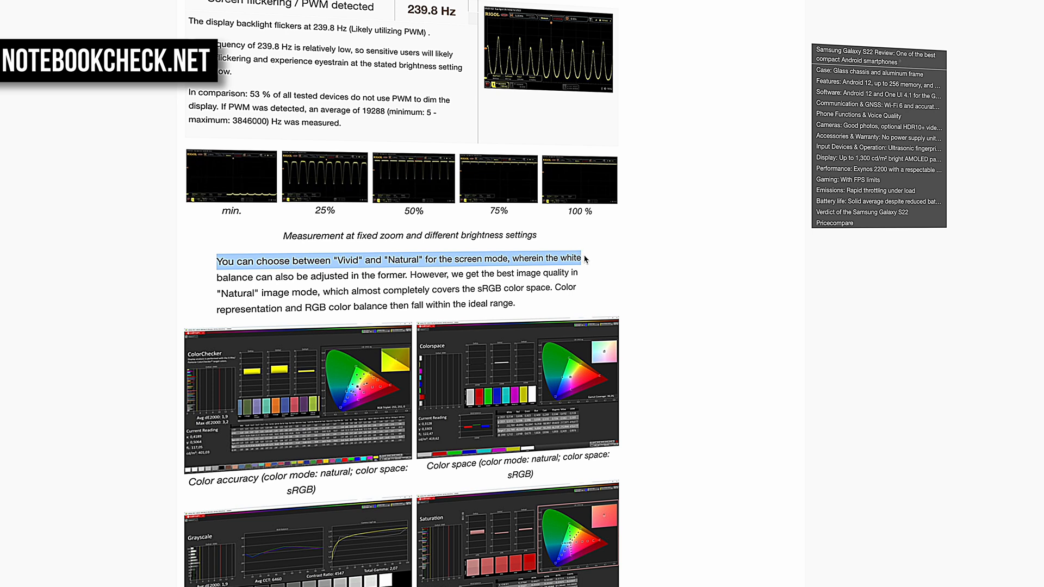
left_click_drag(585, 259, 578, 273)
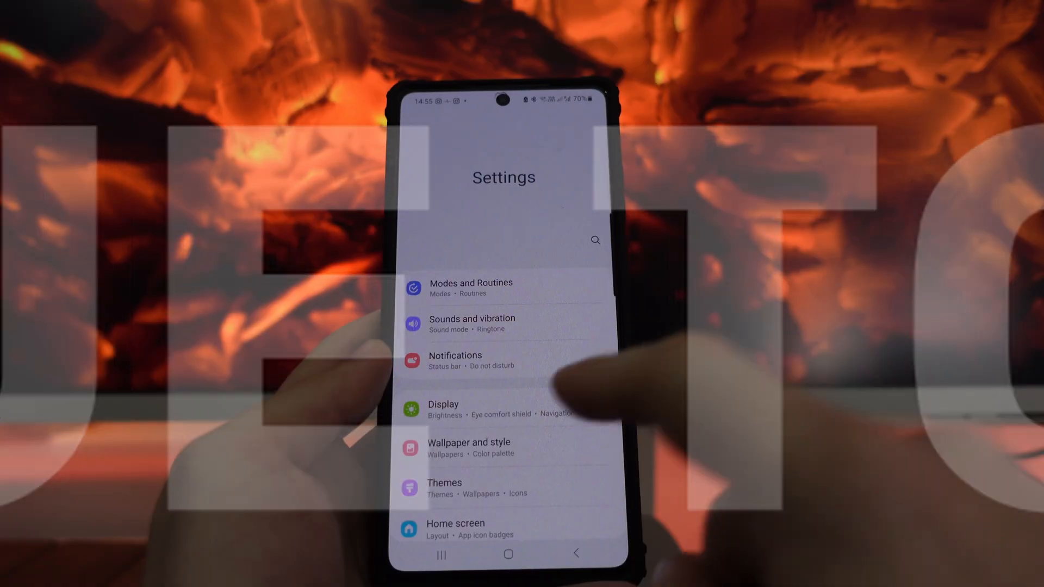
Step: Go to the phone's Display settings and its Screen mode options, currently set to Vivid
left_click(442, 404)
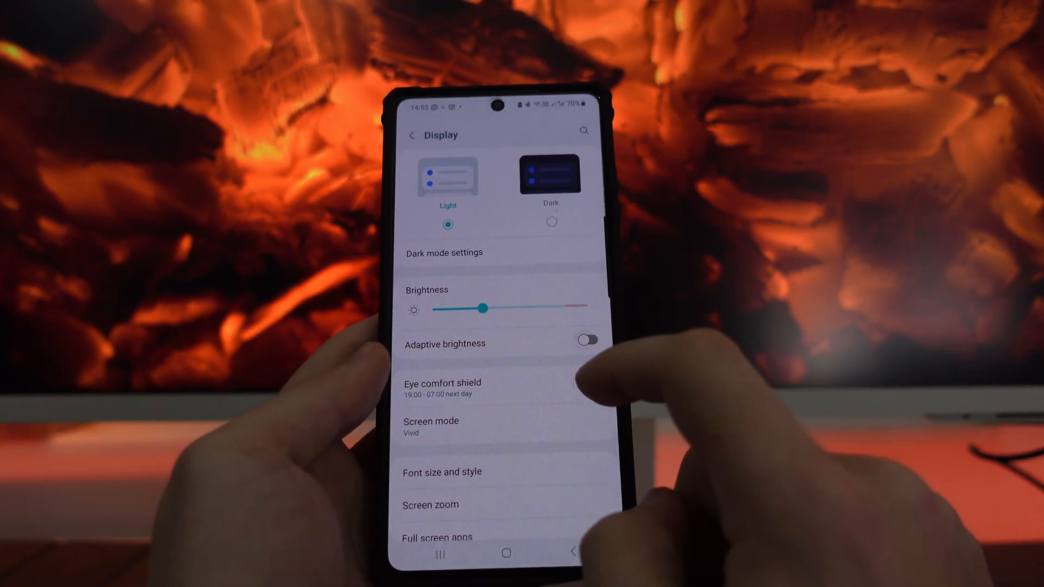
left_click(431, 427)
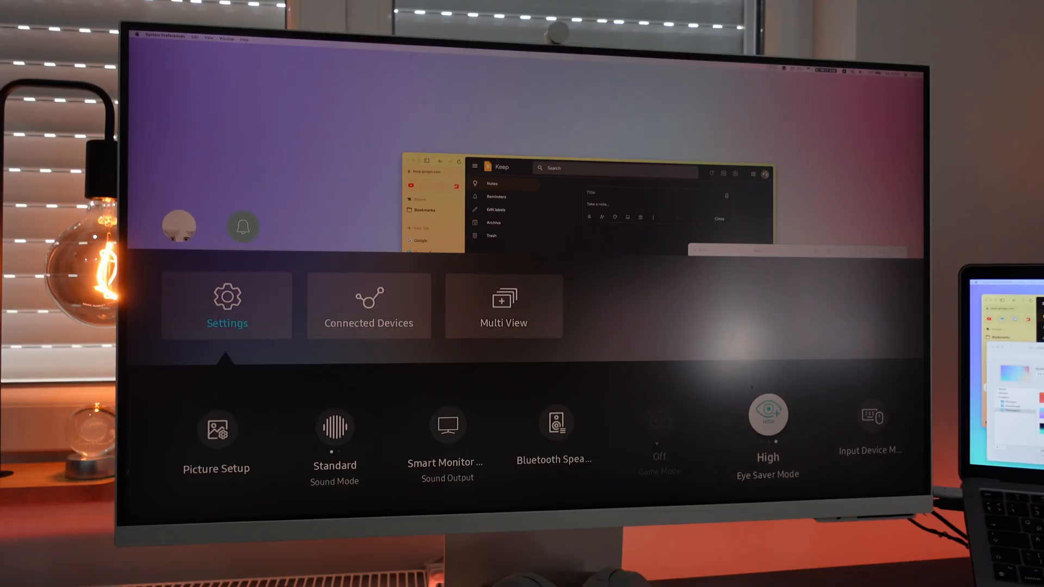
Step: Leave the monitor's Settings home menu so the mirrored phone video shows
left_click(768, 420)
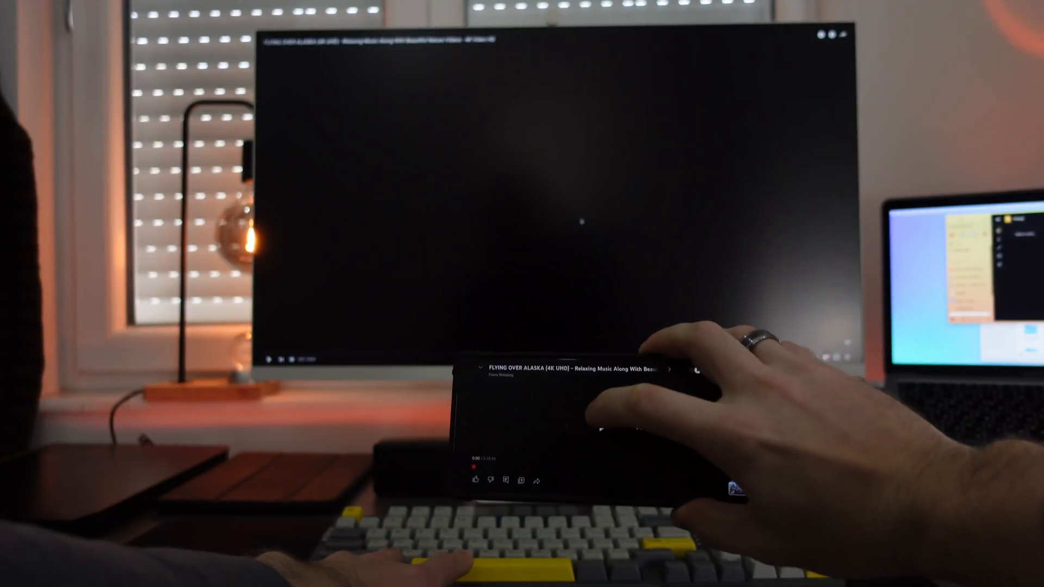
left_click(571, 435)
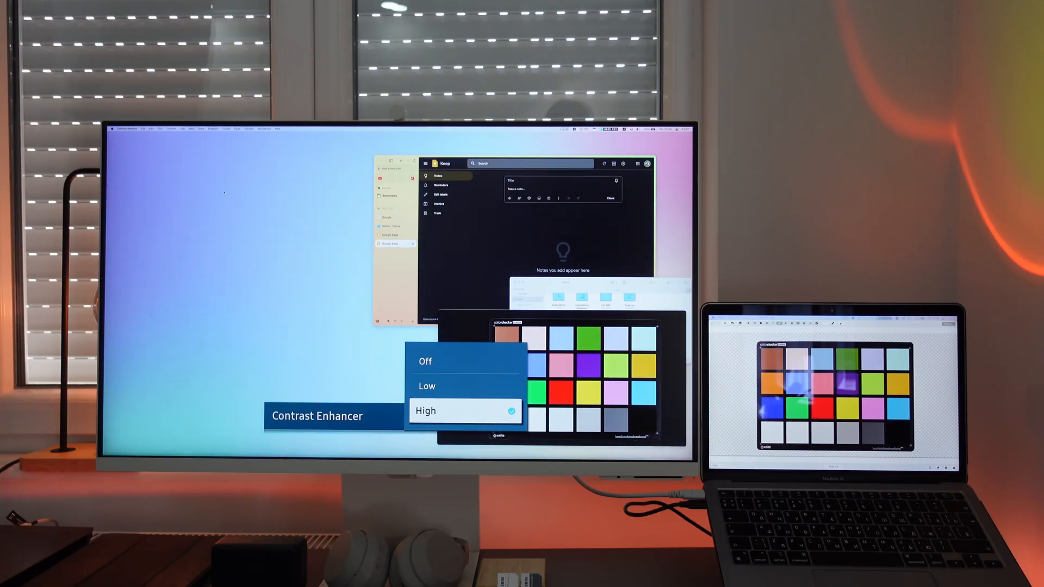
Step: Change Contrast Enhancer from High to Low and confirm it
left_click(426, 386)
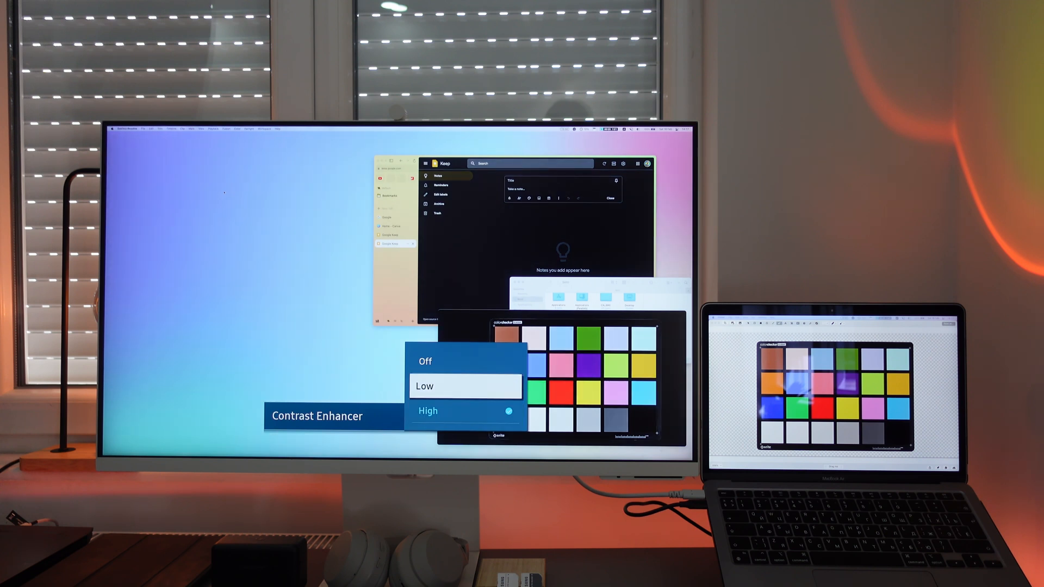
left_click(424, 361)
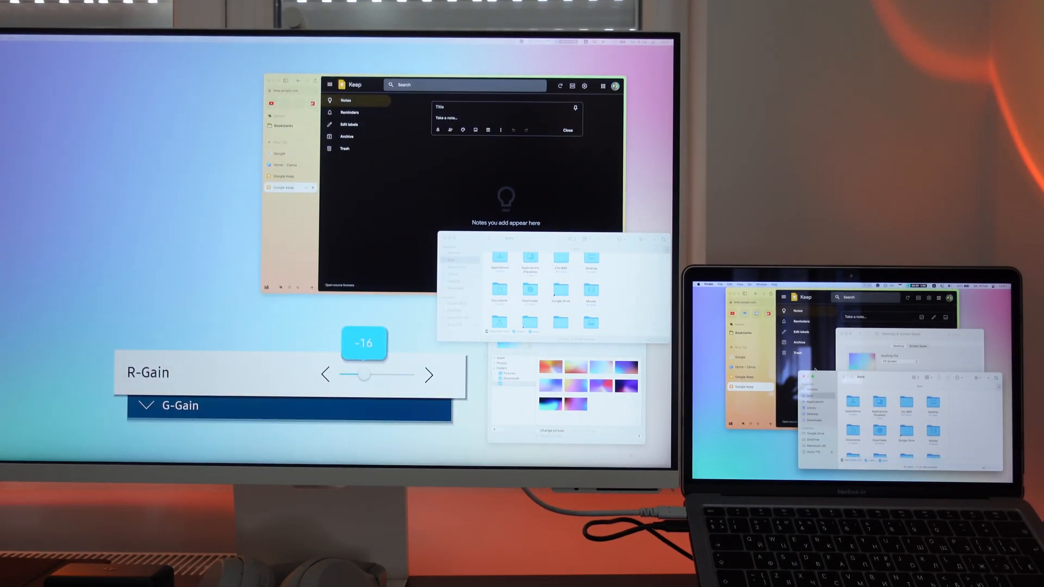
Step: Tune 2 Point white balance to R-Gain -16 and G-Gain 0 while comparing with the laptop
left_click_drag(363, 375, 341, 374)
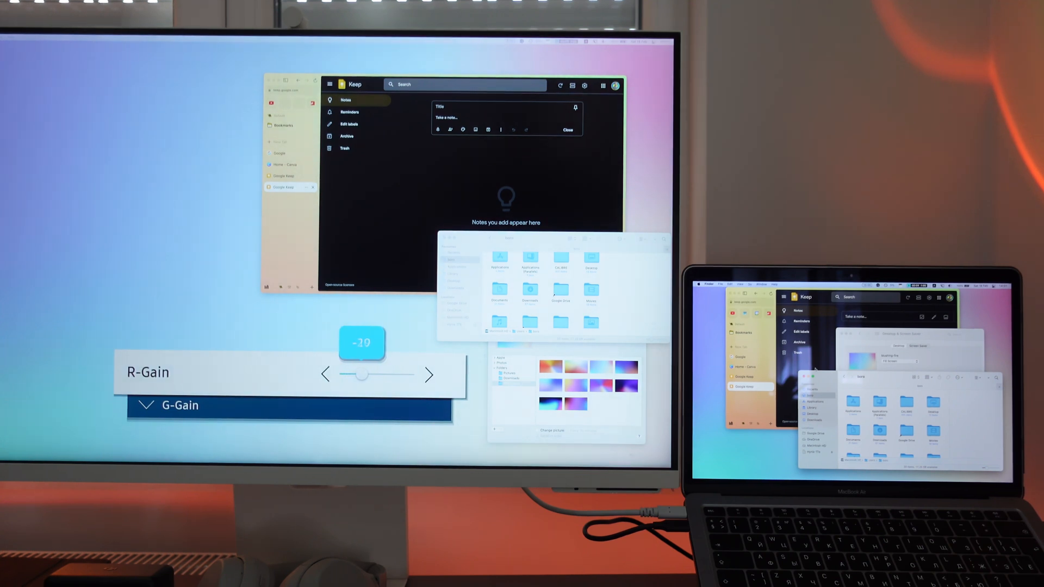
left_click_drag(362, 374, 389, 375)
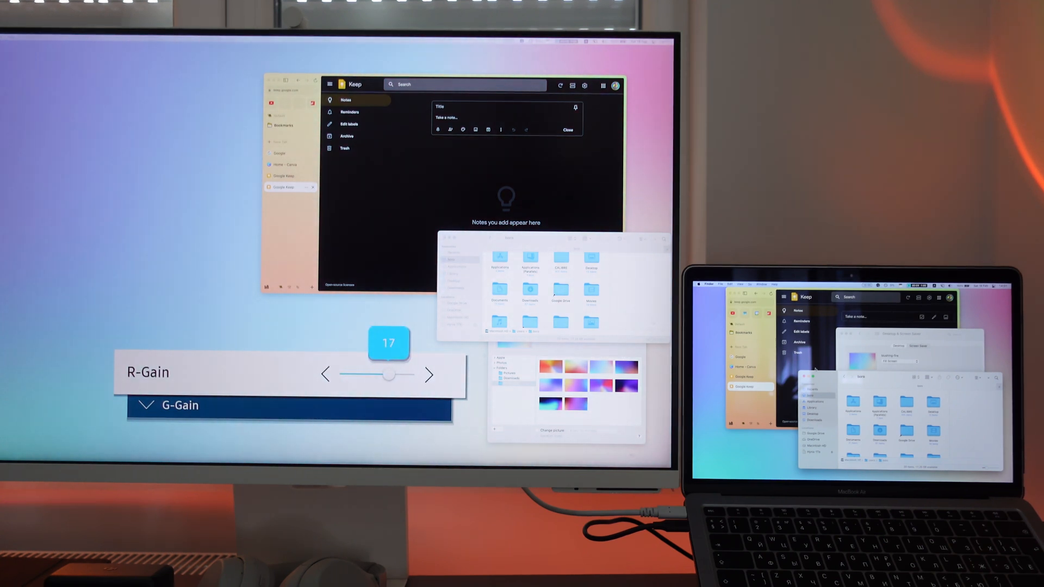
left_click_drag(389, 374, 412, 374)
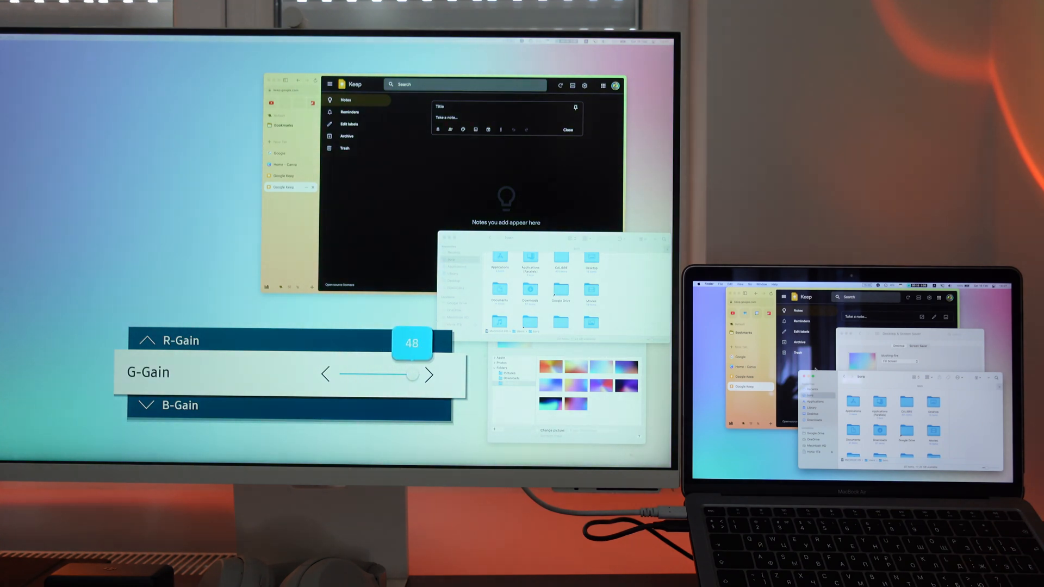
left_click_drag(412, 343, 385, 343)
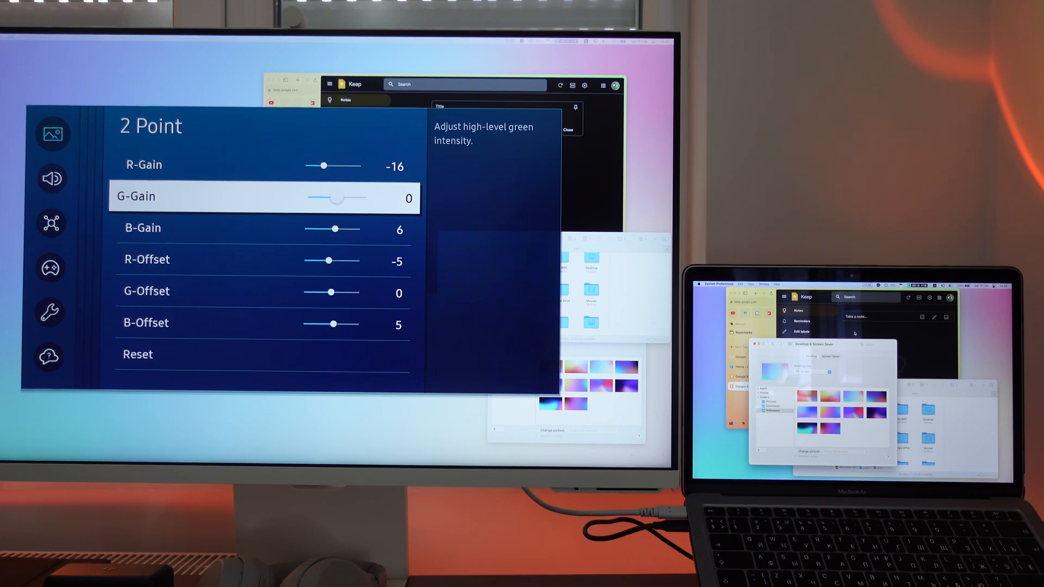
key("down")
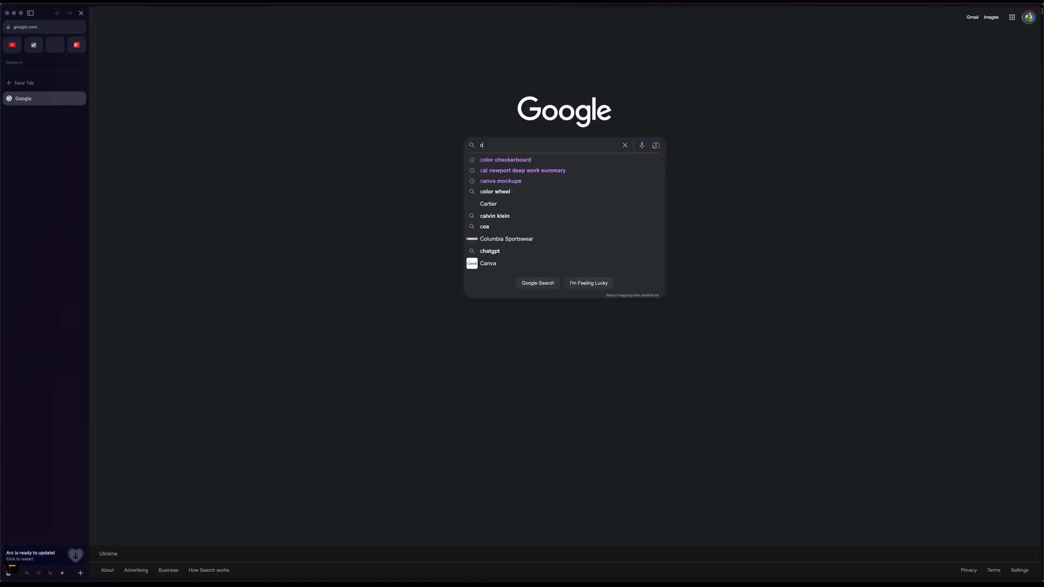
Step: Search Google for 'color checkerboard' to find a colour chart
type("color checkerboa")
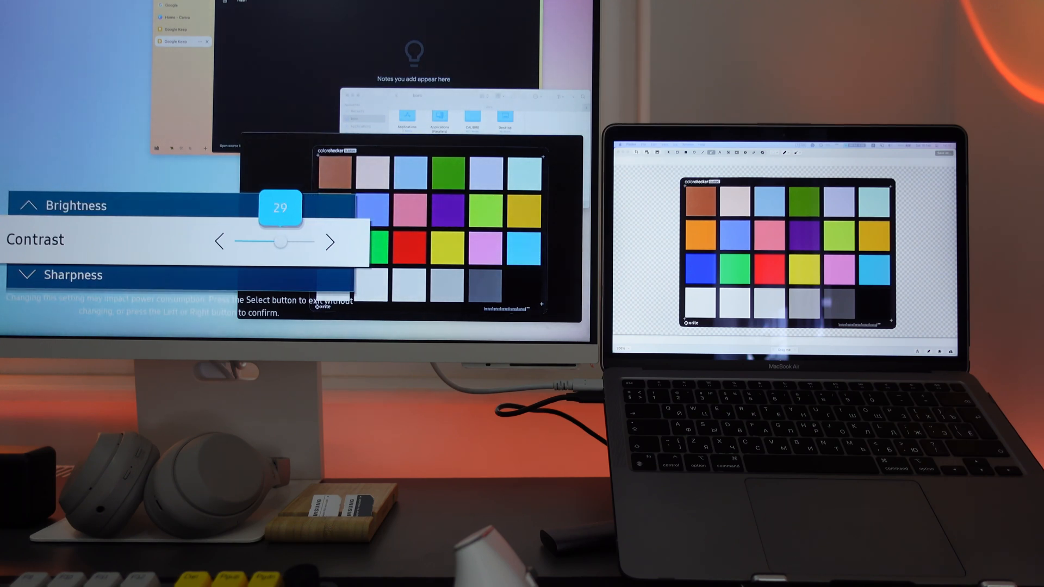
Step: Confirm the monitor's Contrast at about 29 against the colour chart
left_click(329, 240)
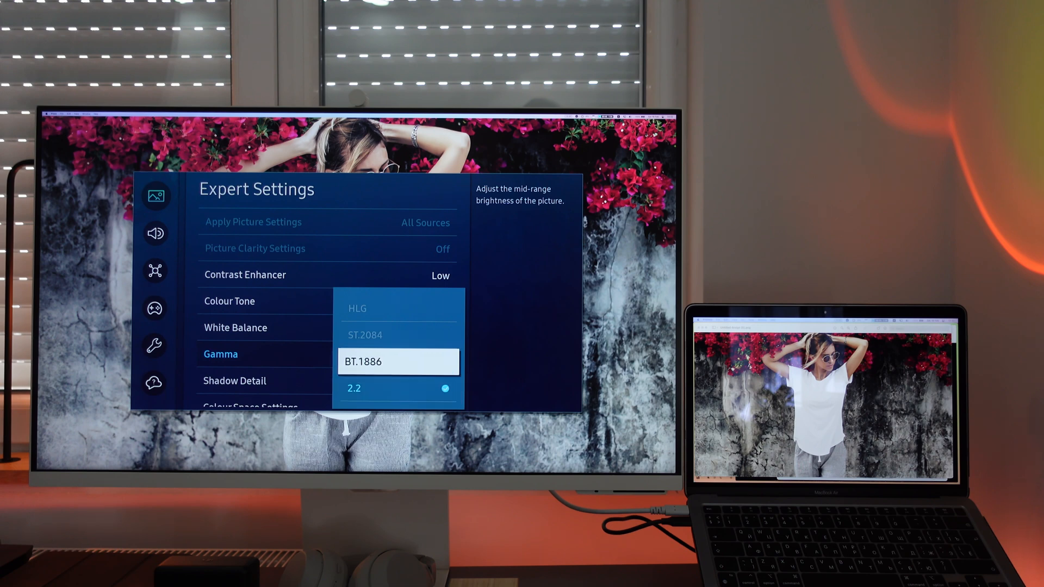
Step: Switch Gamma from 2.2 to BT.1886 and bring its level from 3 down to 0
left_click(398, 362)
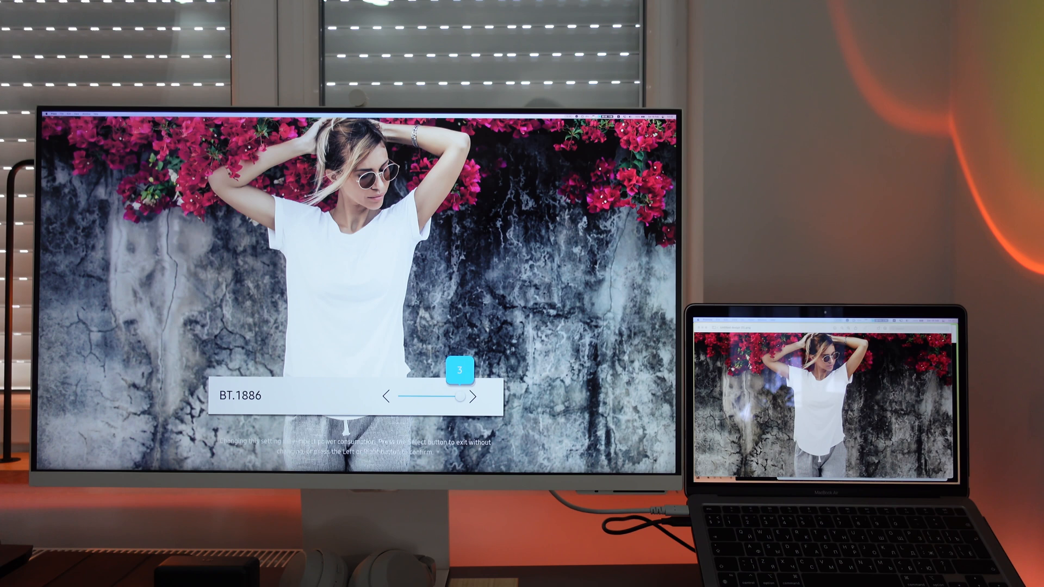
left_click(386, 397)
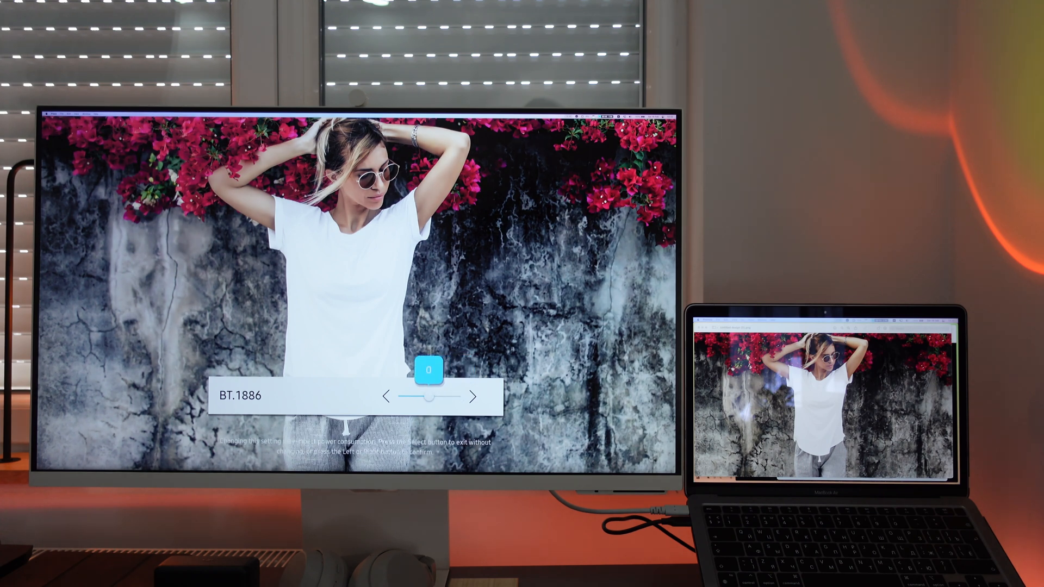